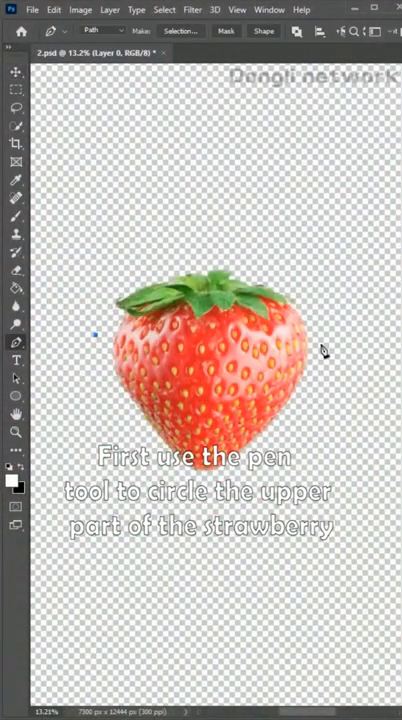
- Close the pen path around the strawberry's leafy top and cut it to a new layer
{"action": "left_click", "coordinate": [98, 340]}
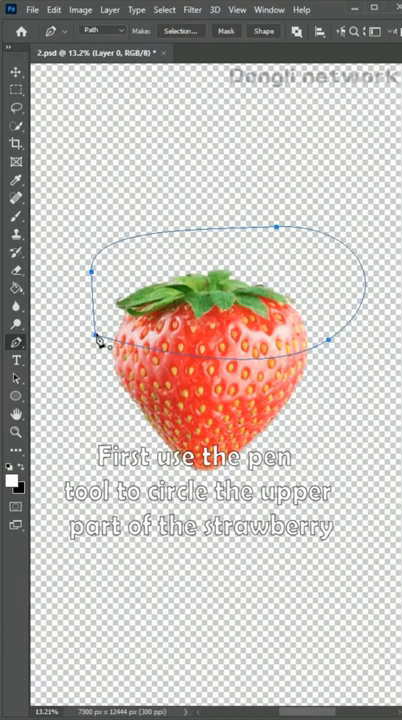
{"action": "key", "text": "ctrl+shift+j"}
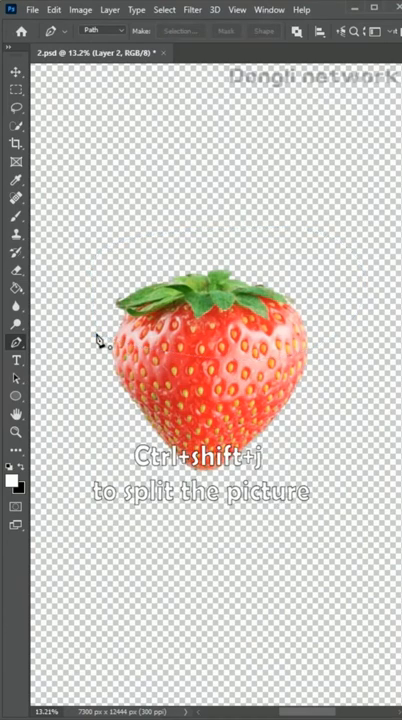